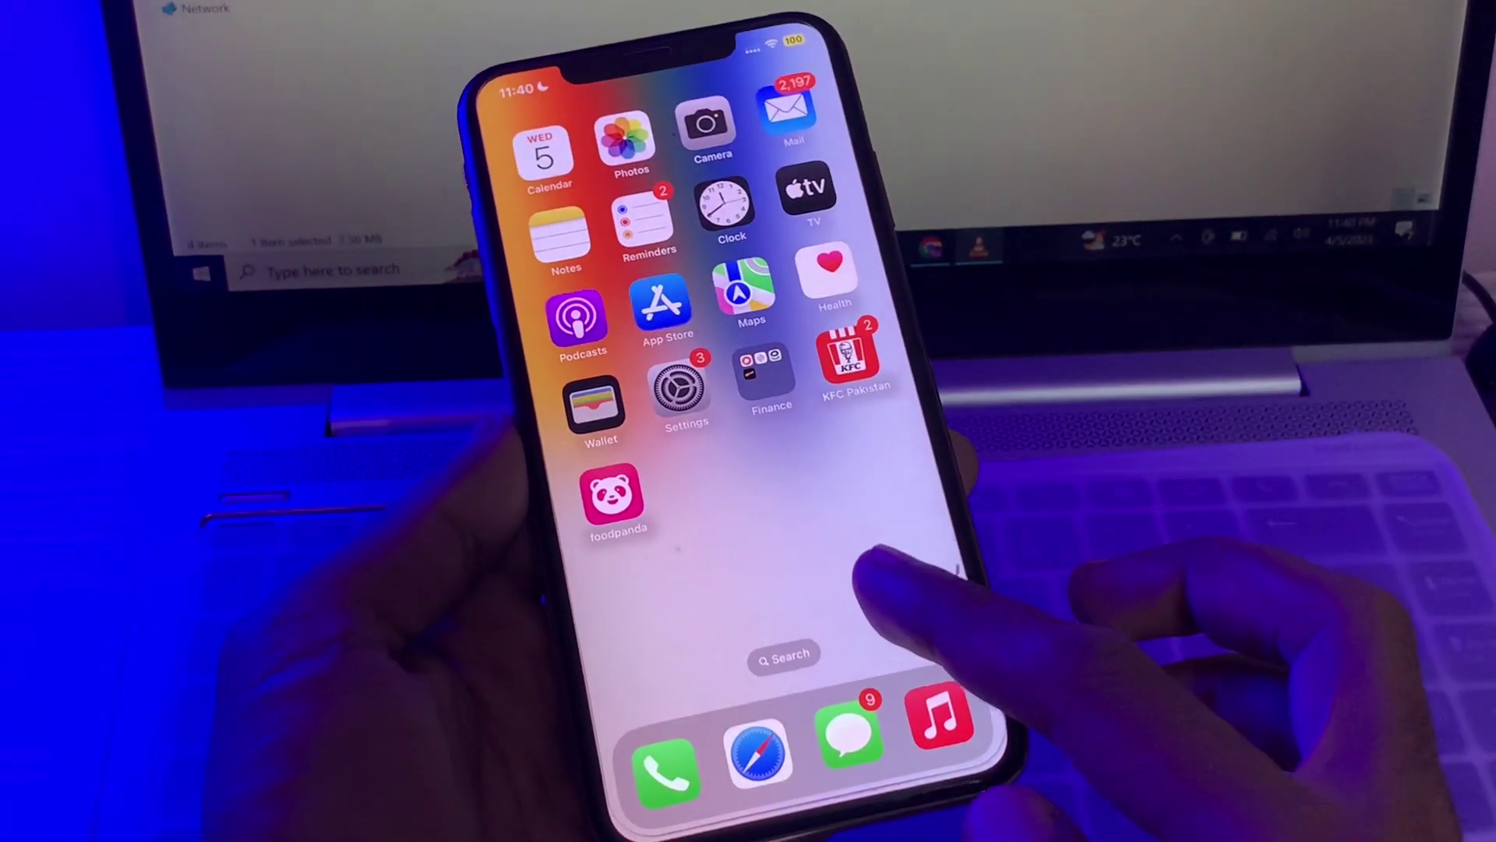
# Switch off the Do Not Disturb Focus tile in Control Center and return Home.
pyautogui.hscroll(-3)
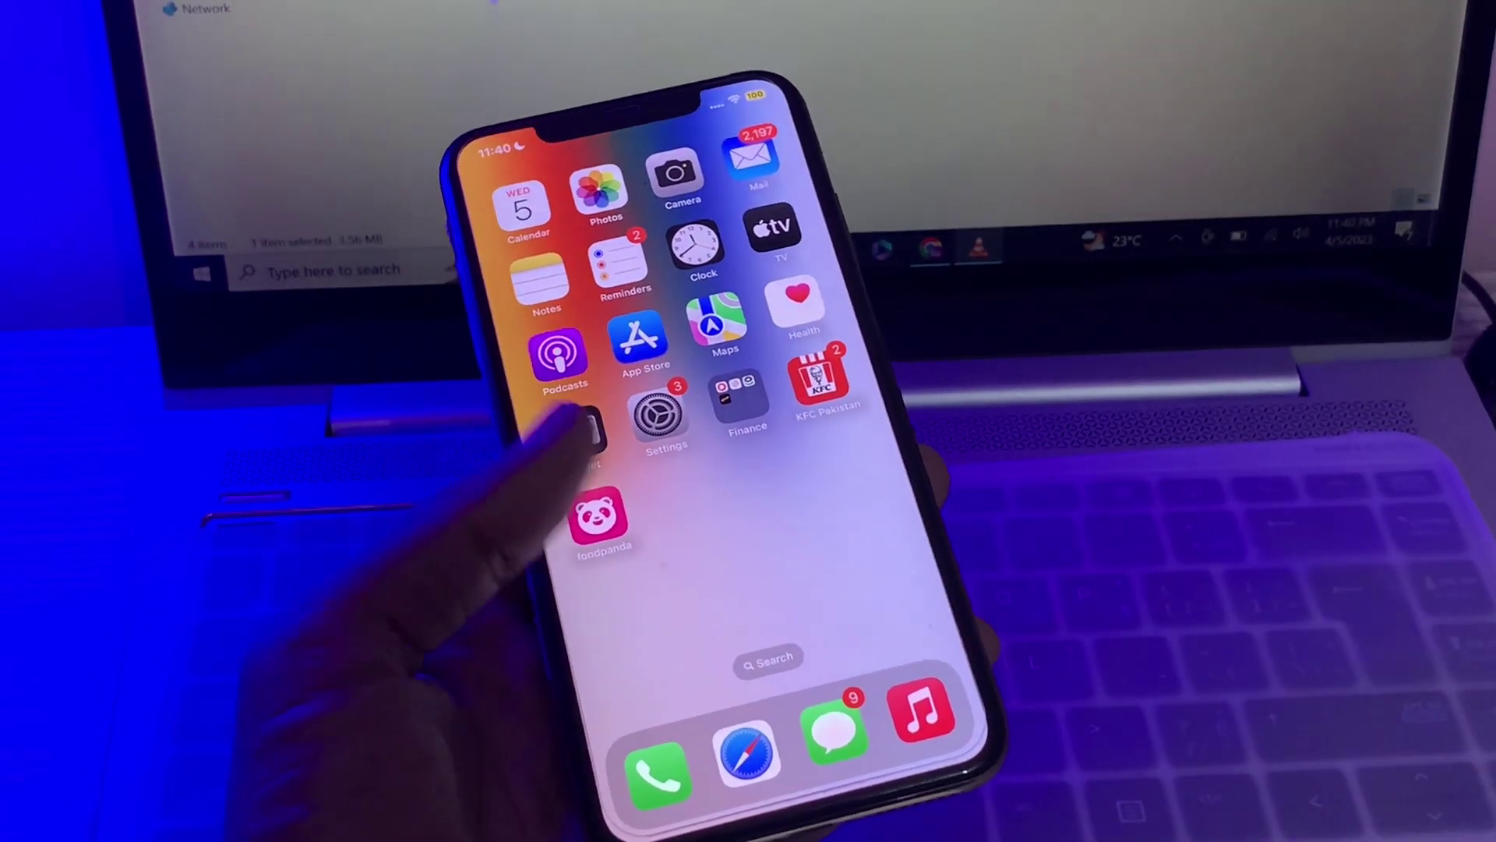
pyautogui.hscroll(-3)
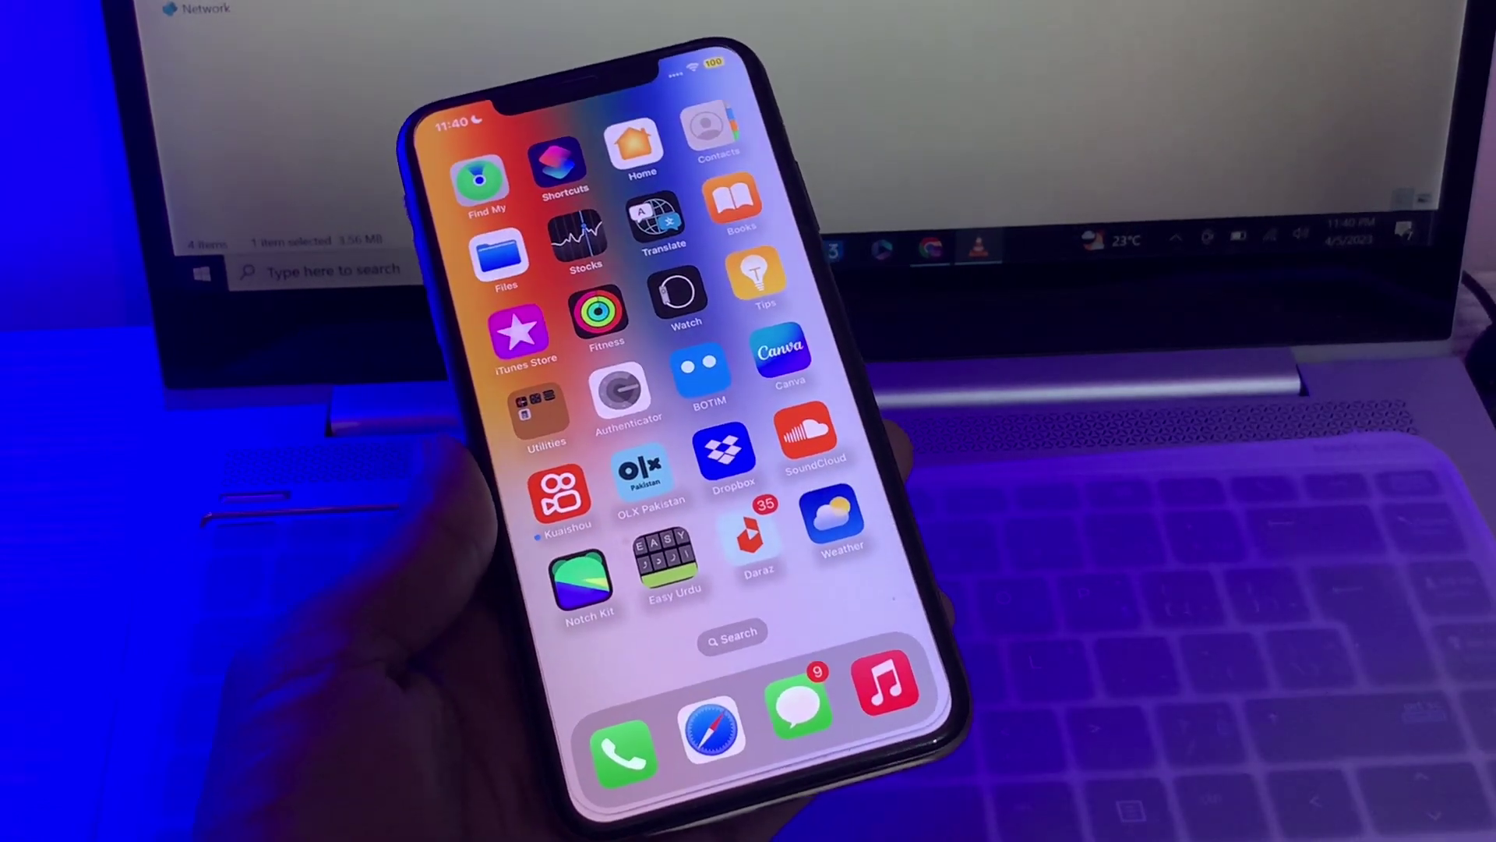
pyautogui.hscroll(-3)
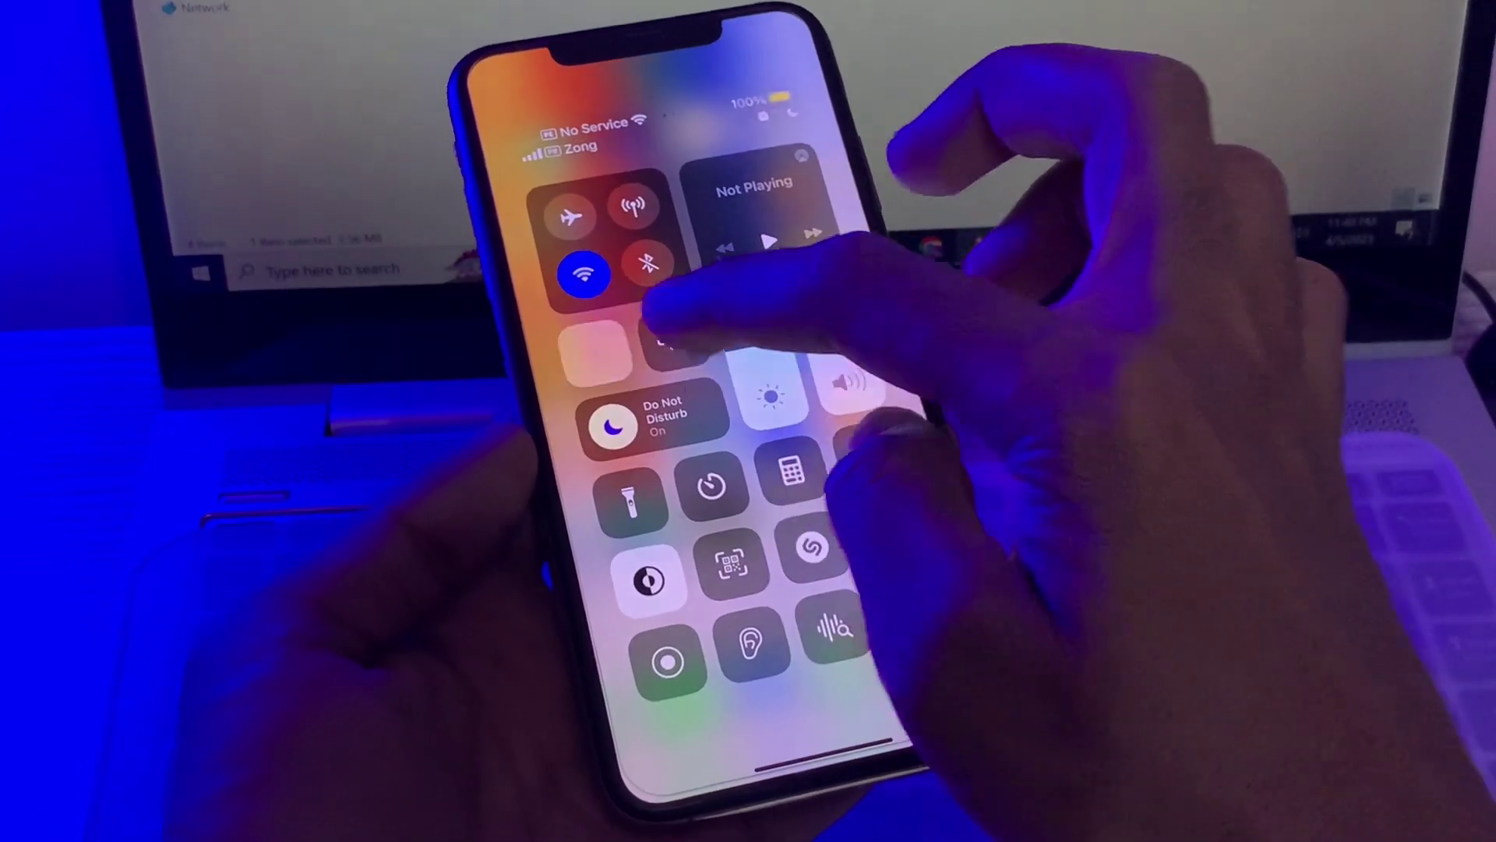
pyautogui.click(653, 424)
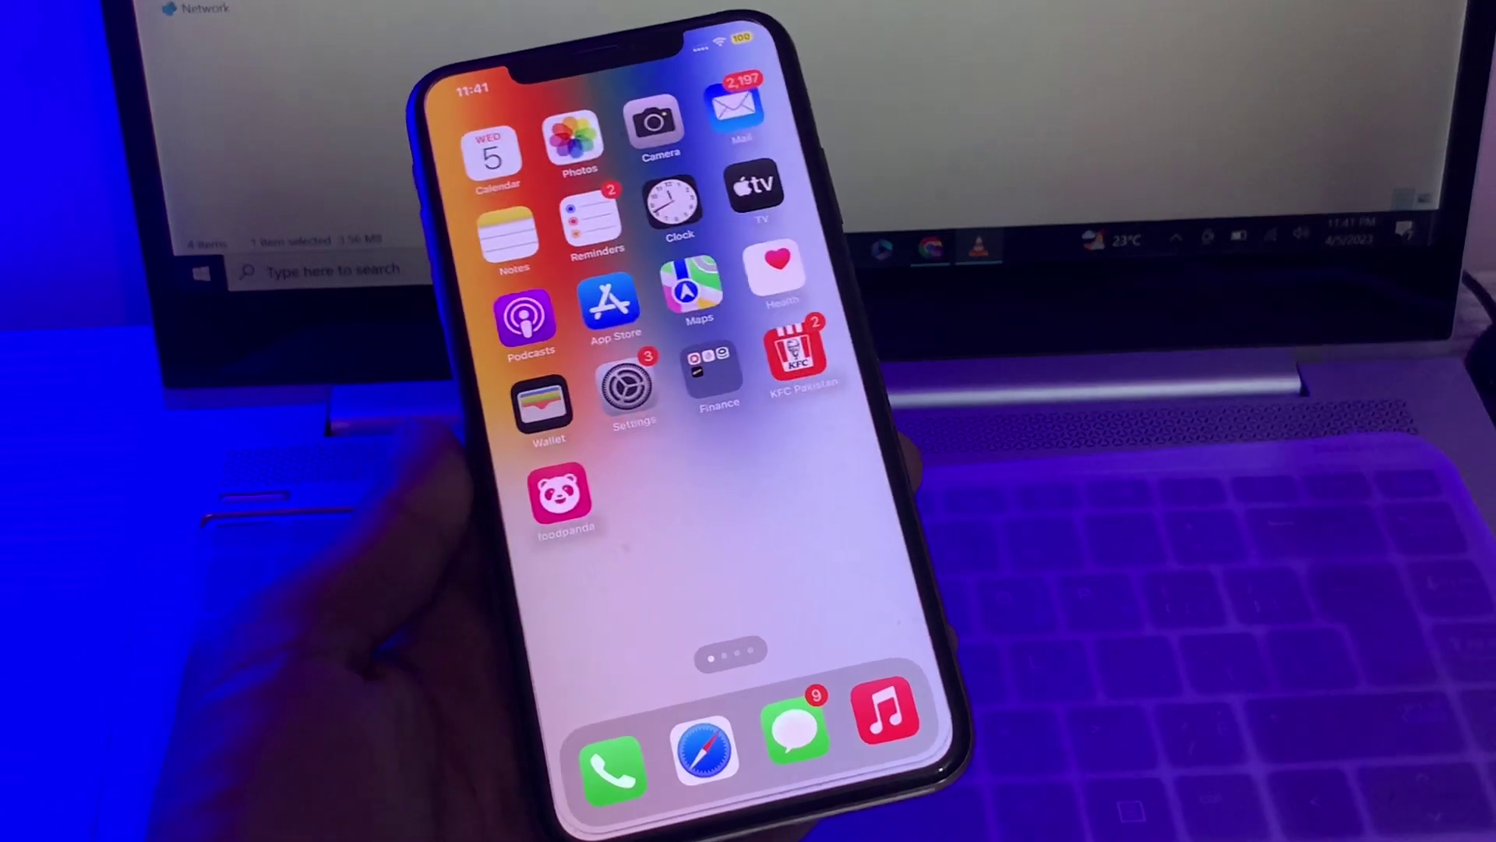
pyautogui.click(627, 384)
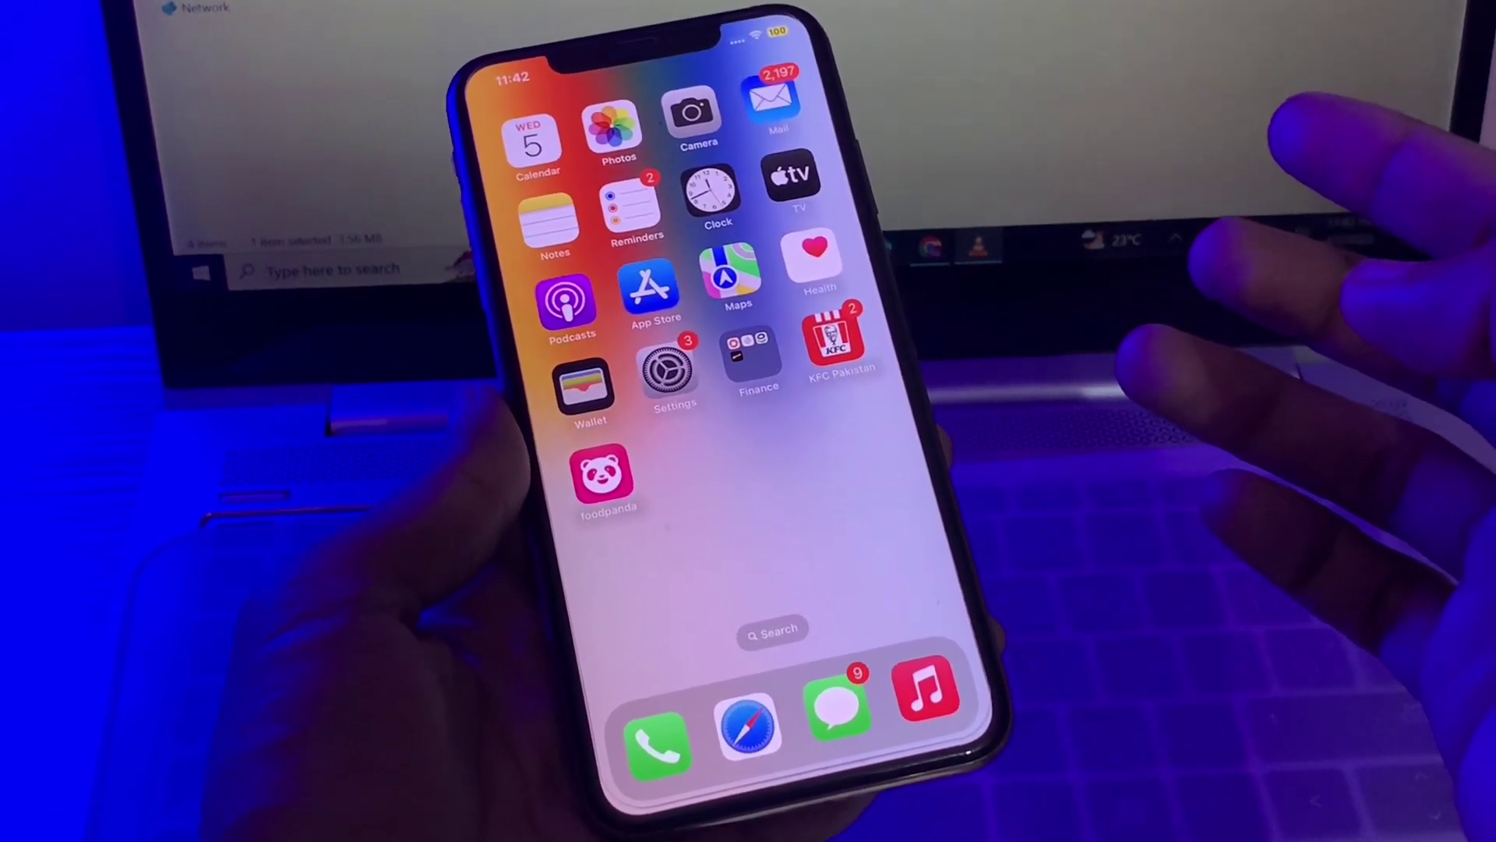
# Scroll the Settings list down to Facebook and open its app settings.
pyautogui.hscroll(-3)
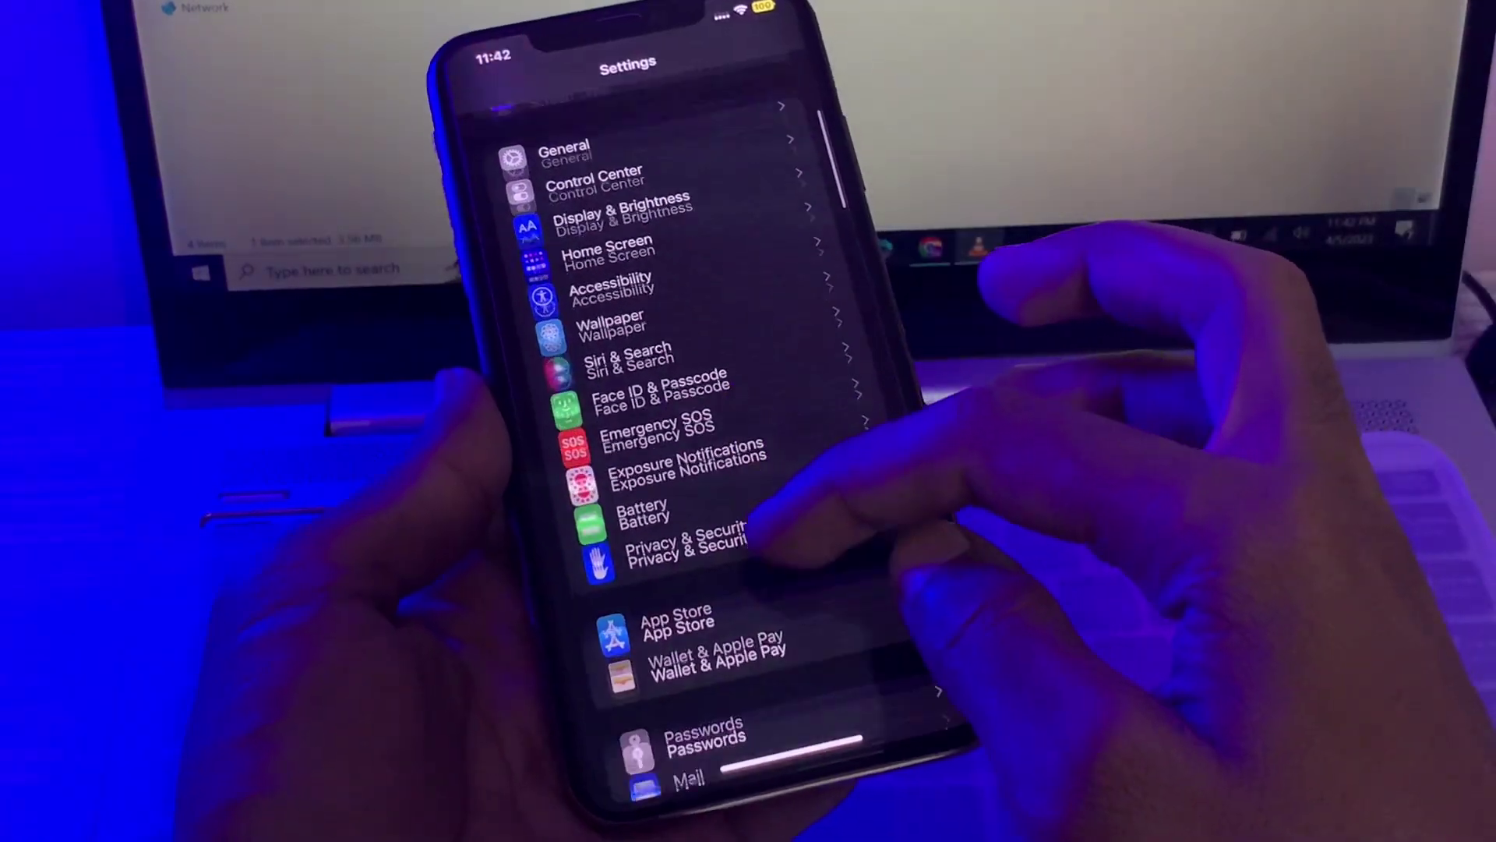
pyautogui.scroll(-3)
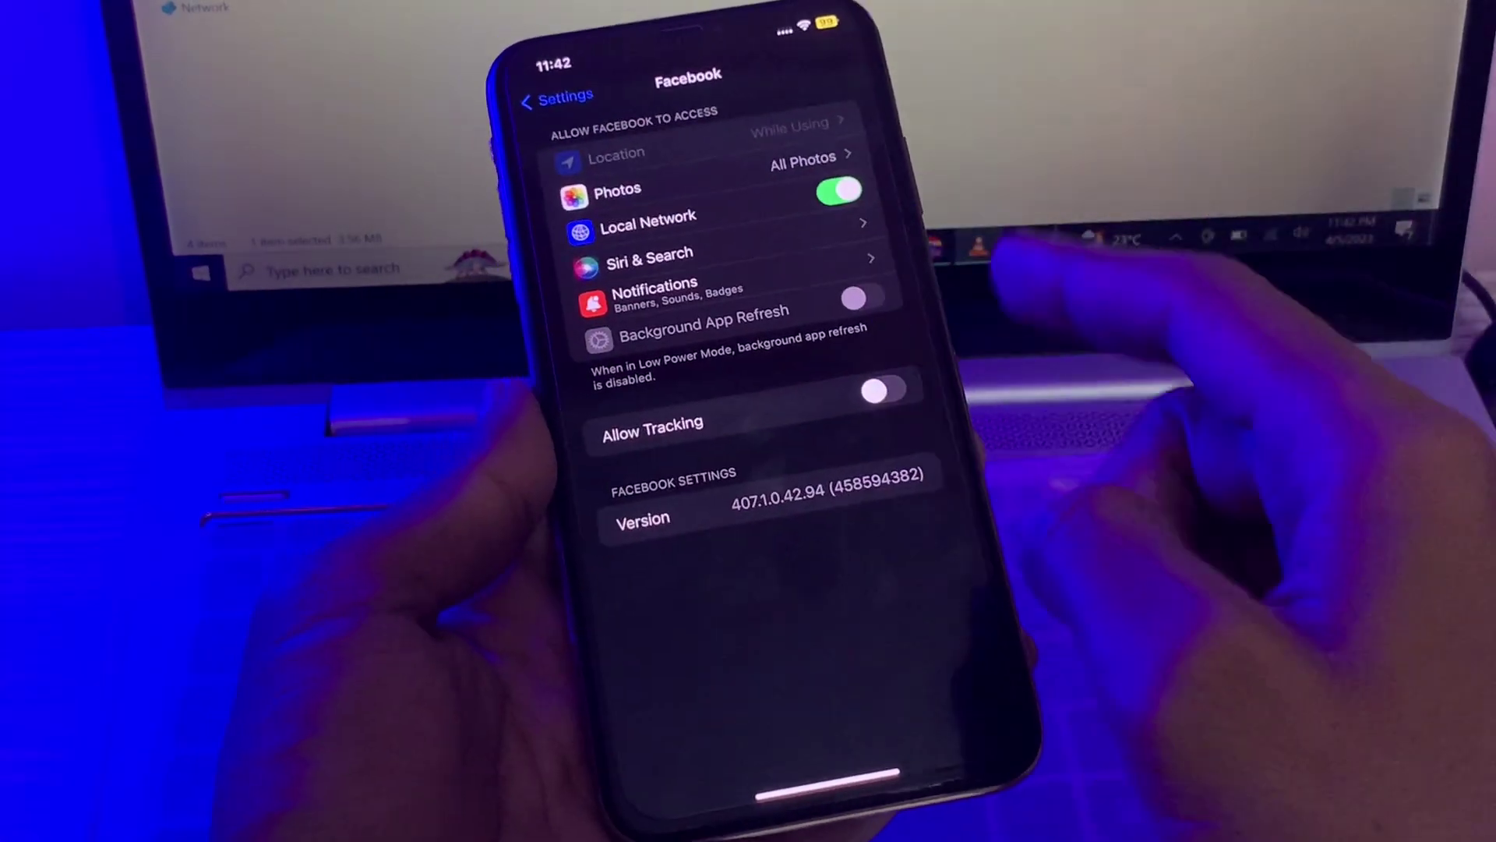
pyautogui.click(653, 295)
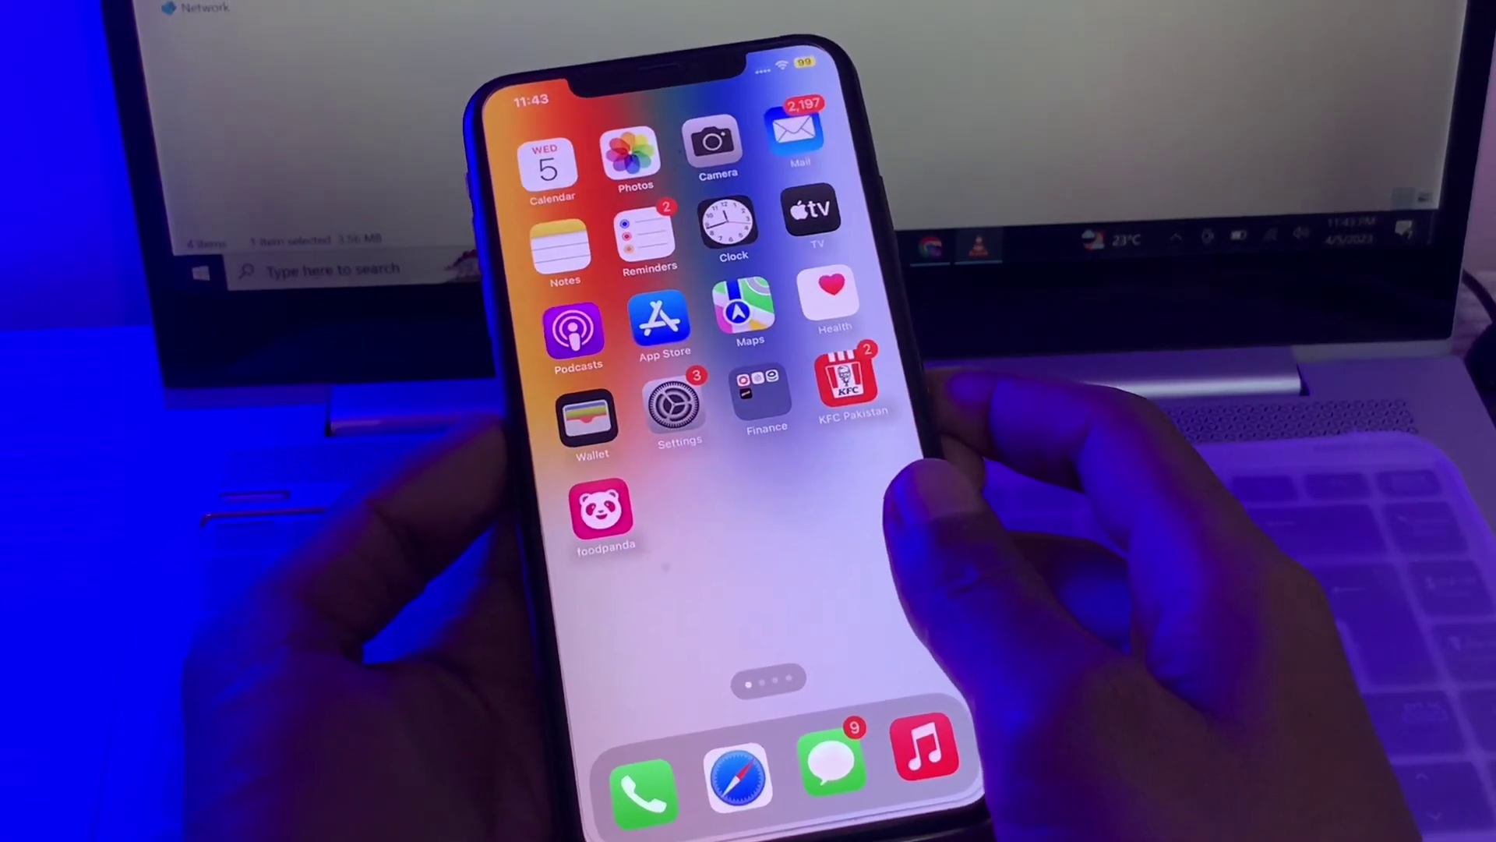
# Open Settings from the Home Screen and go to the General page.
pyautogui.click(678, 410)
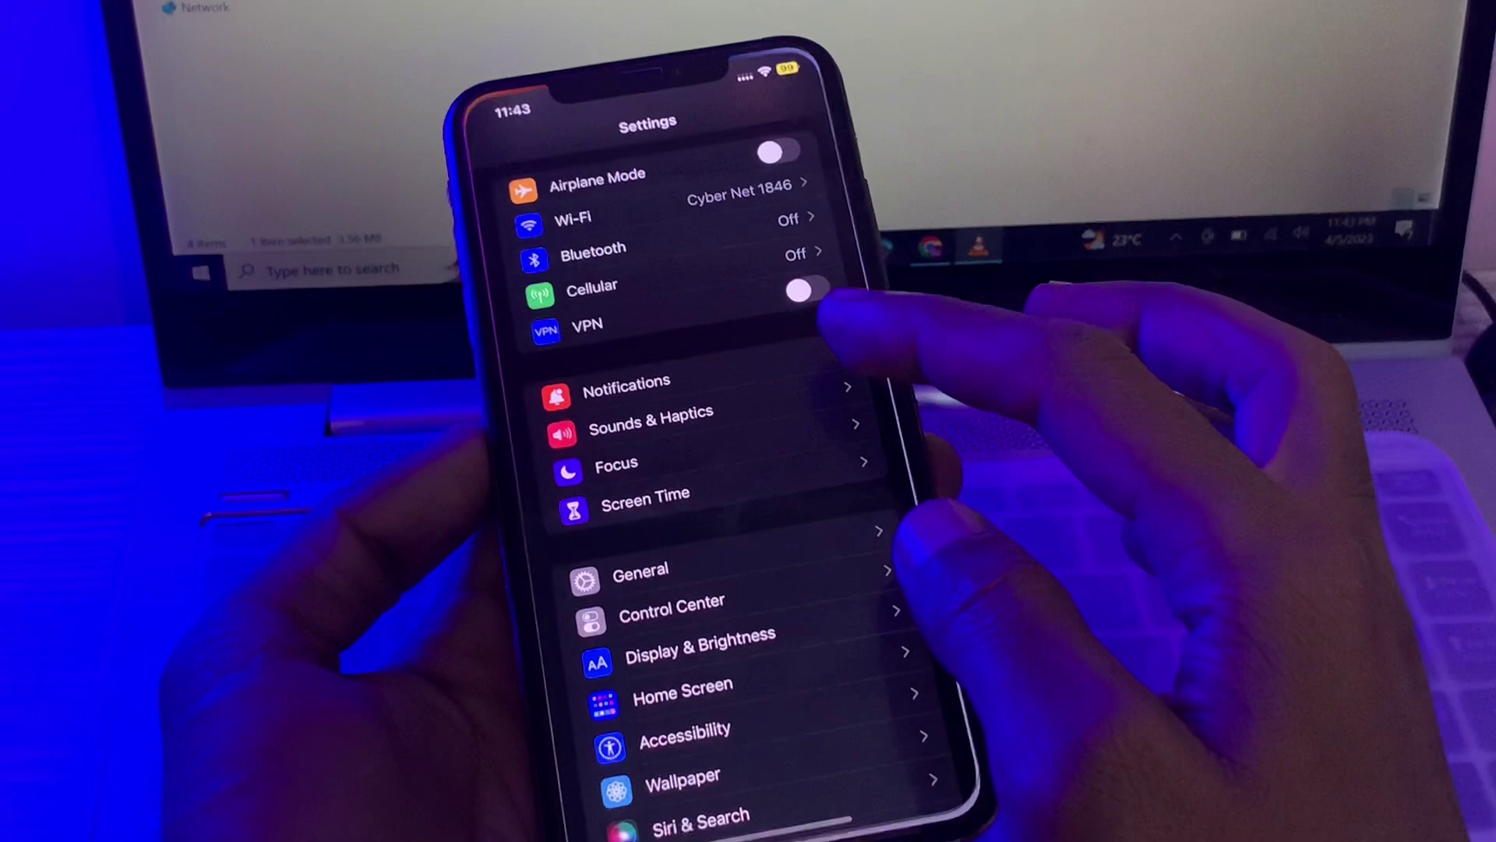
pyautogui.click(640, 569)
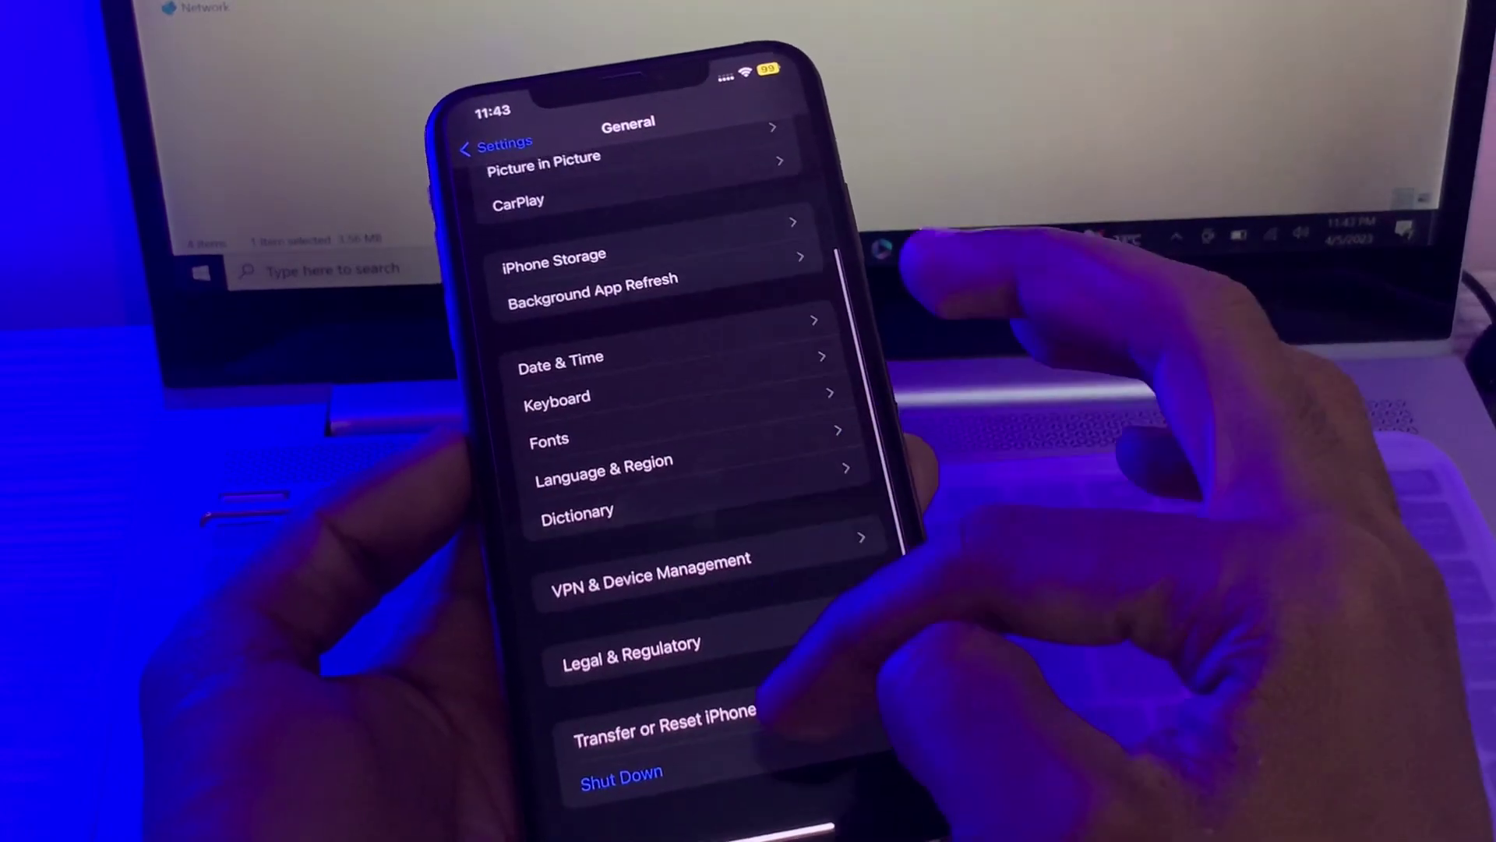